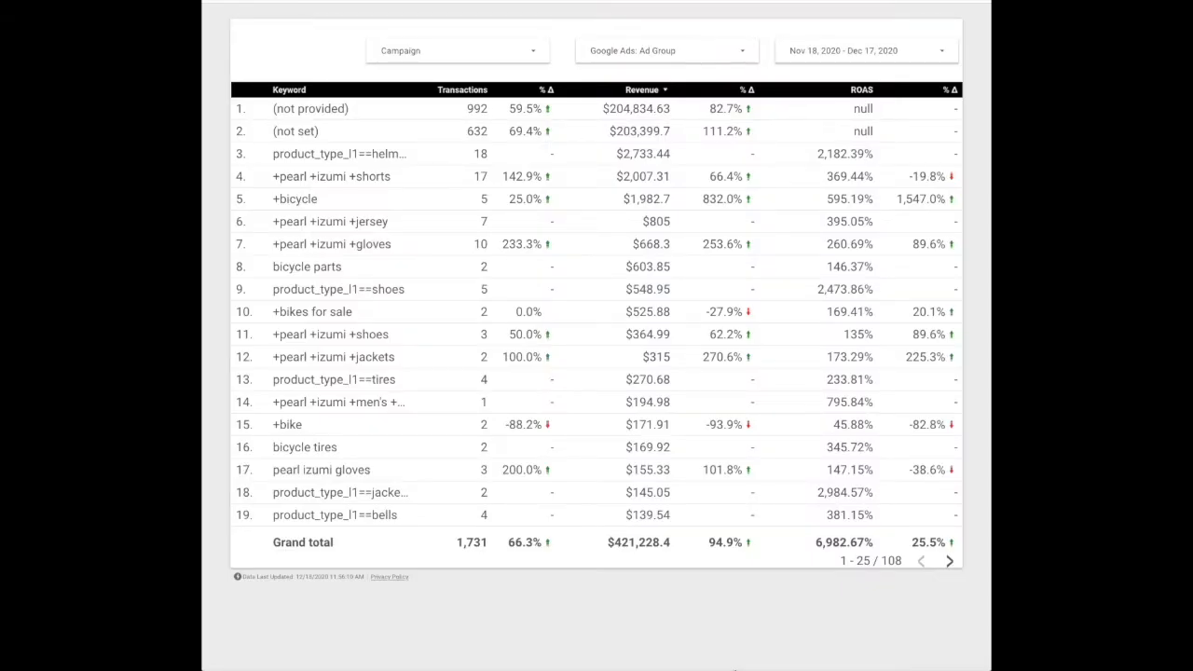
mouse_move(474, 52)
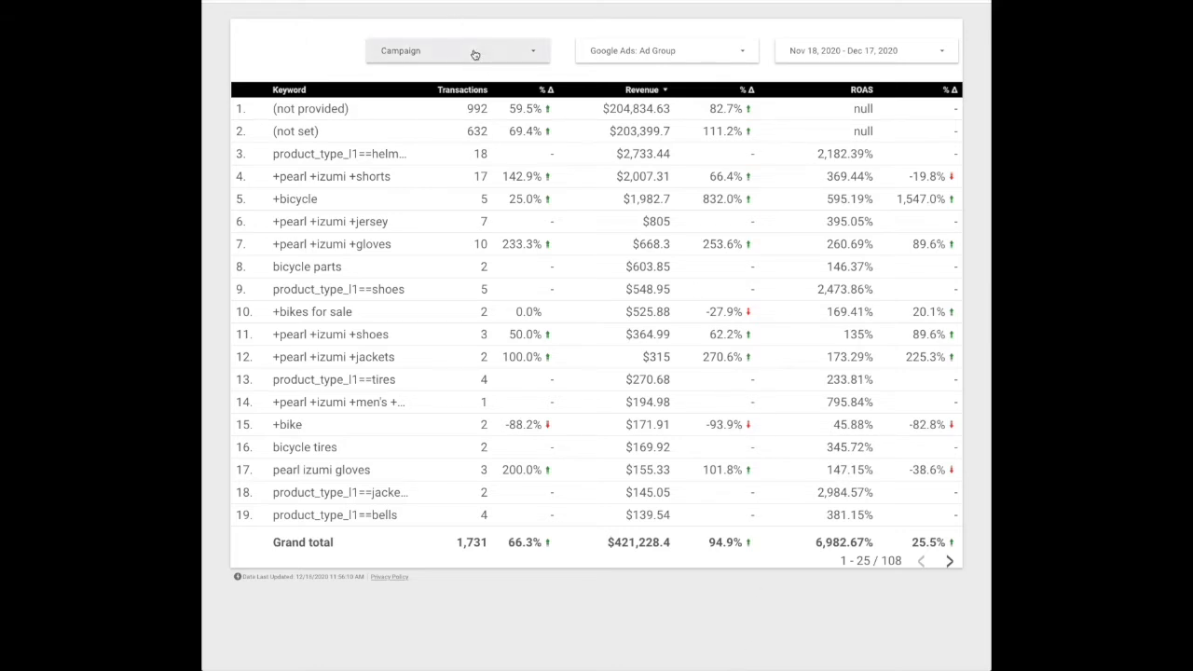
Filter the Campaign drop-down to only Bicycle Parts, then switch the report to edit mode
left_click(457, 50)
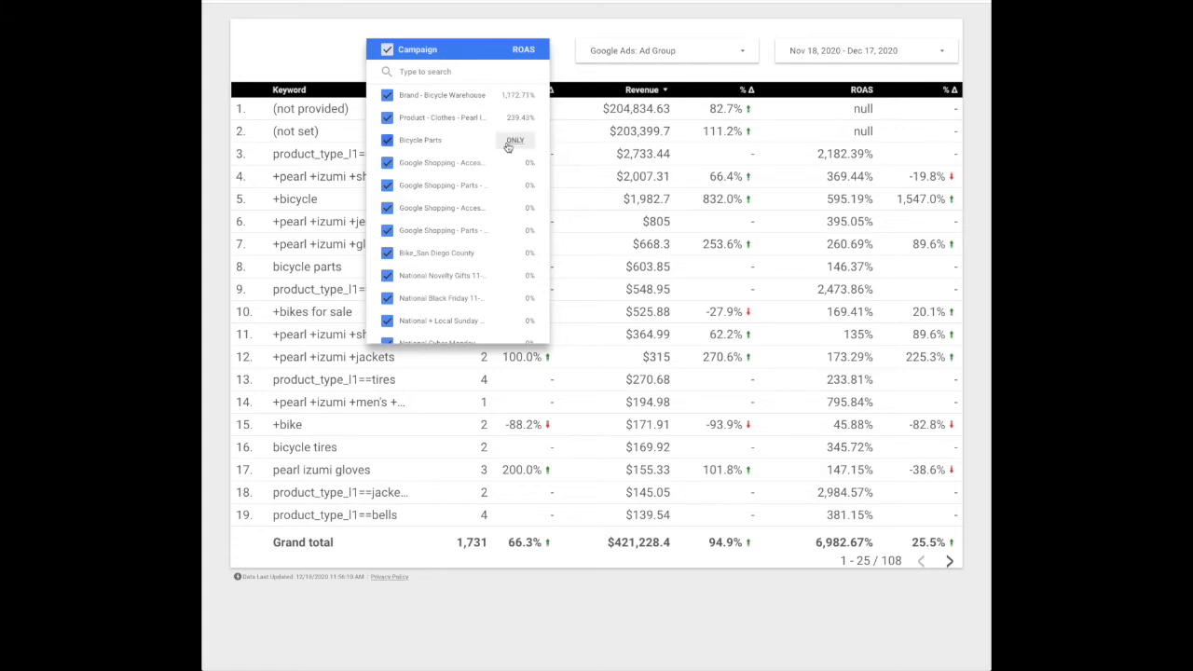
left_click(514, 140)
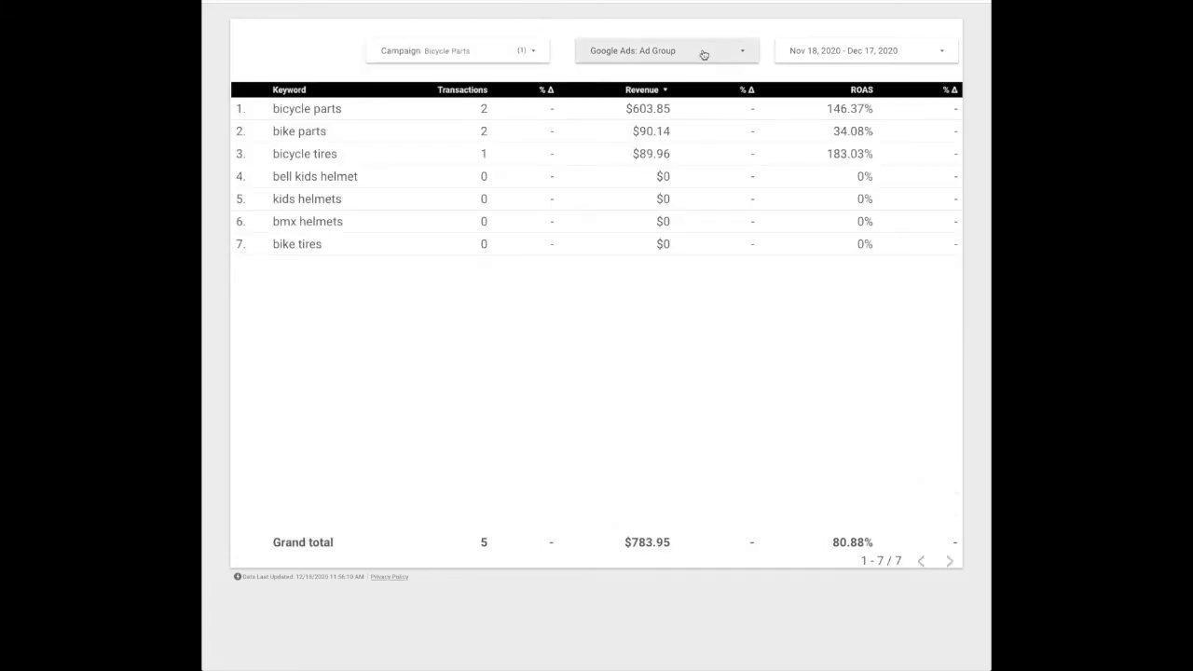
left_click(666, 50)
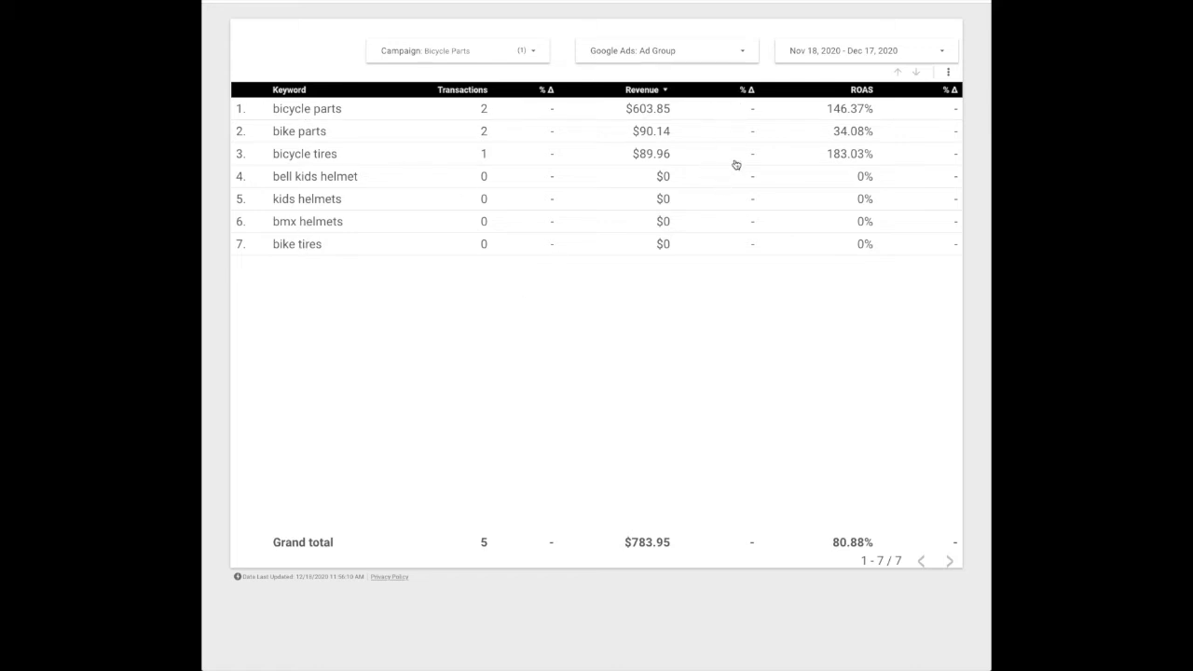
mouse_move(848, 221)
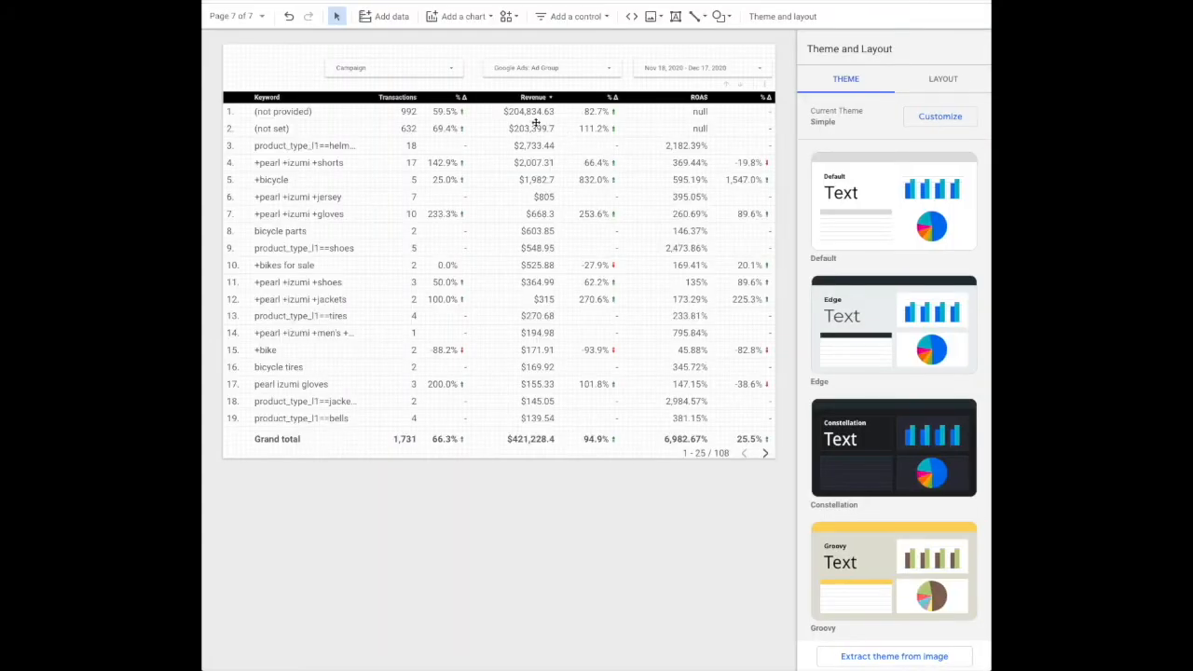
Select the Campaign drop-down control to view its Campaign field and ROAS metric
left_click(391, 67)
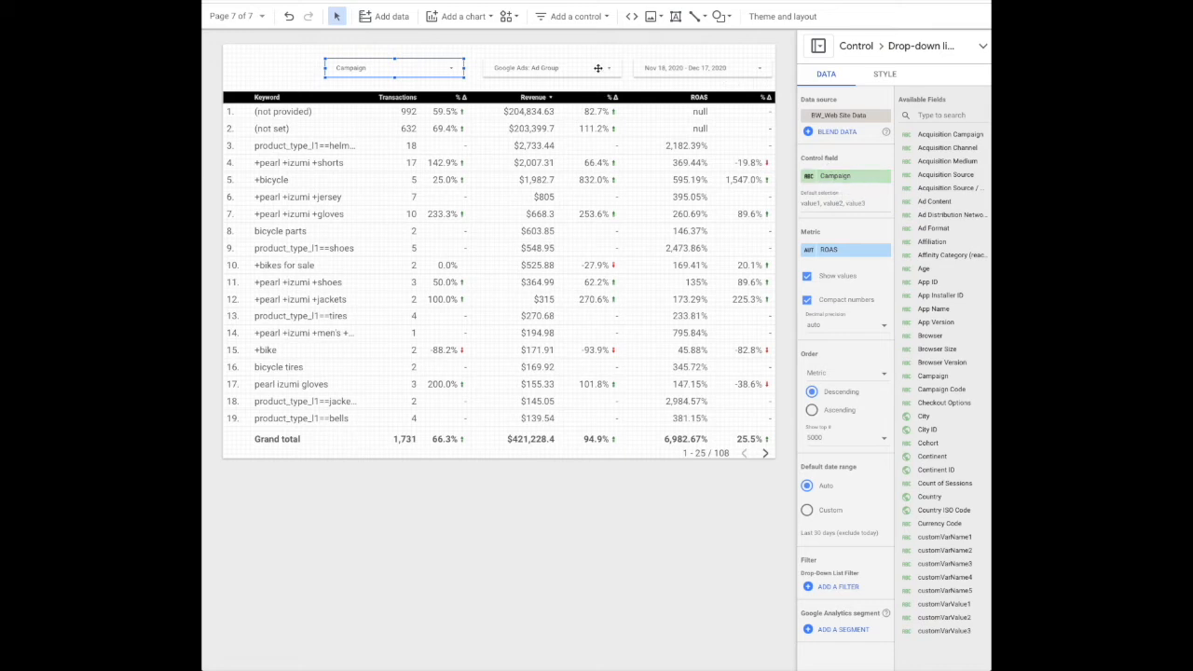
Select the Ad Group drop-down to view its Google Ads: Ad Group field and ROAS metric
left_click(550, 68)
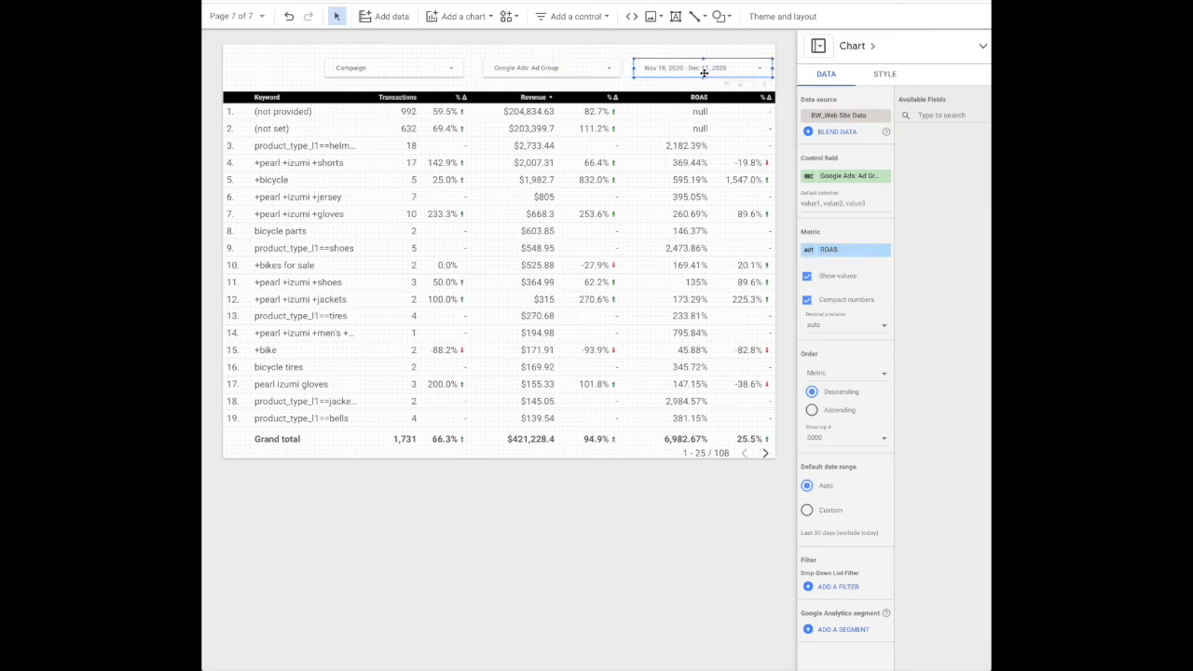
Select the date range control to view its automatic default date range
left_click(571, 16)
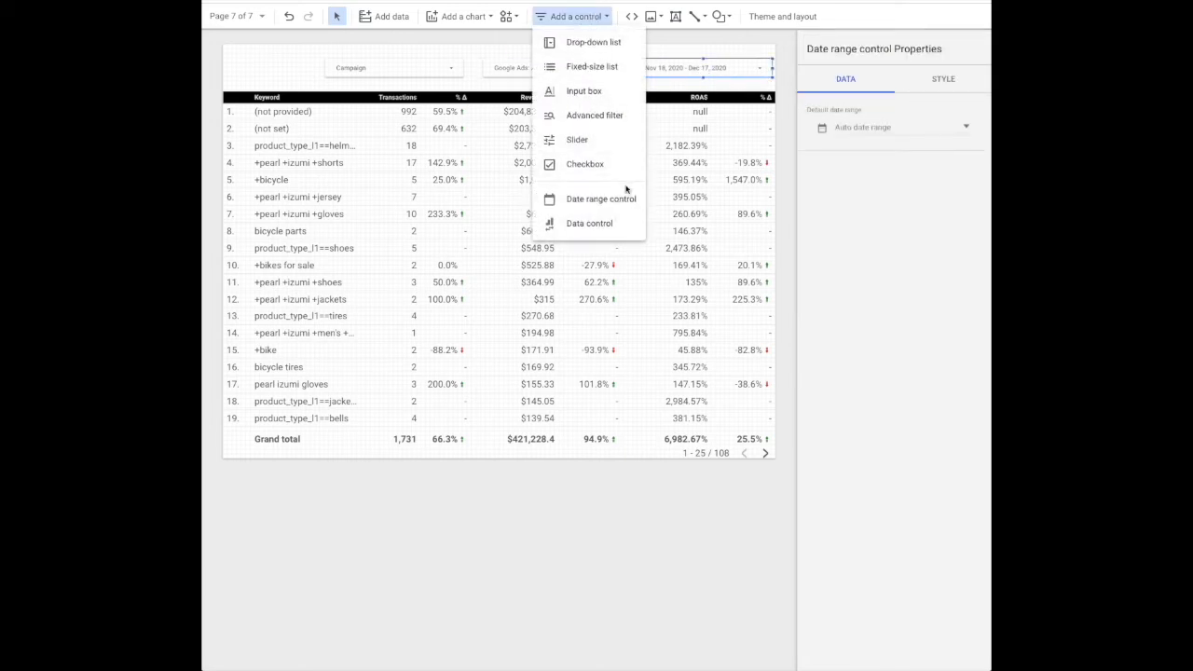
mouse_move(771, 251)
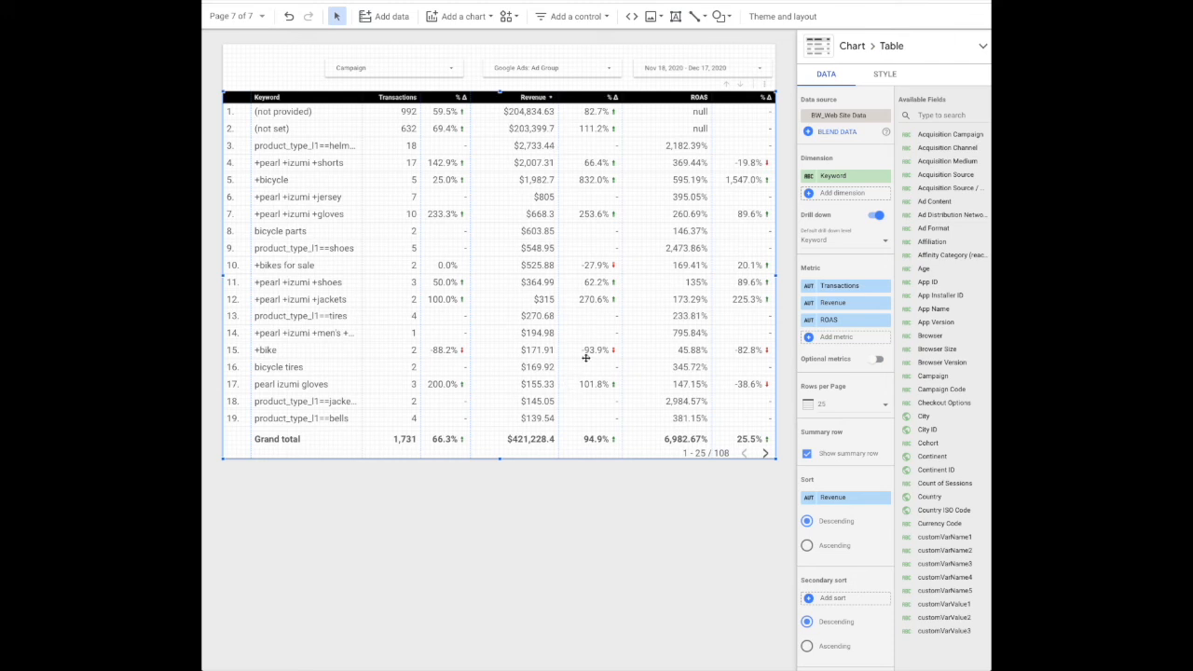
mouse_move(832, 497)
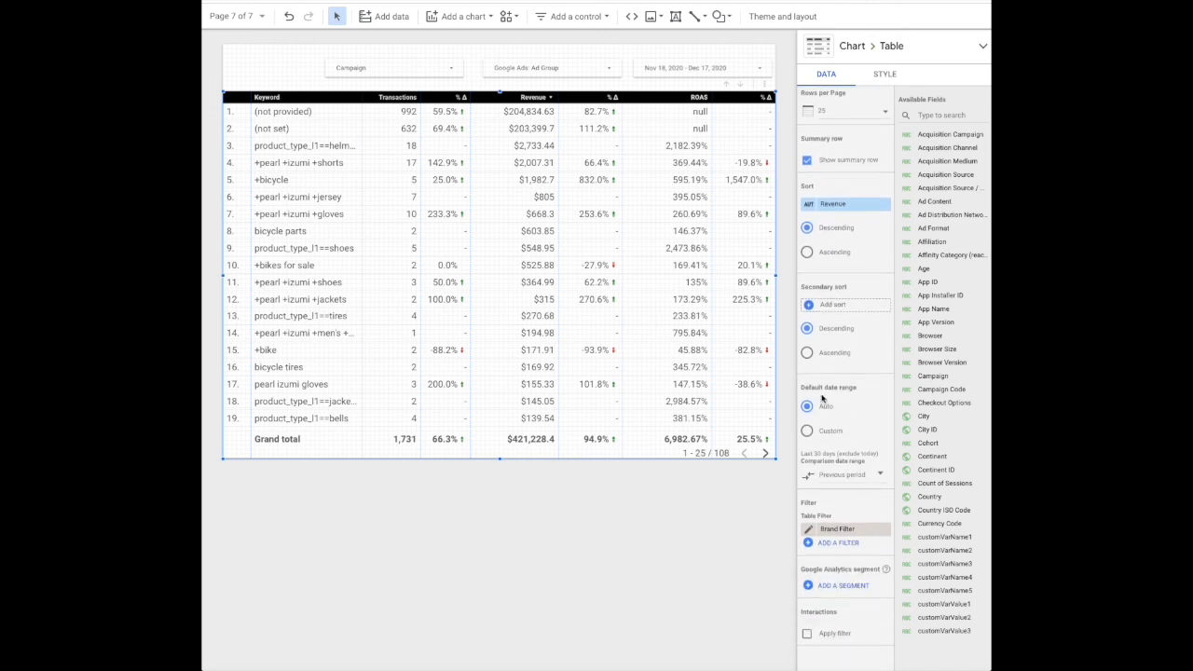
mouse_move(860, 478)
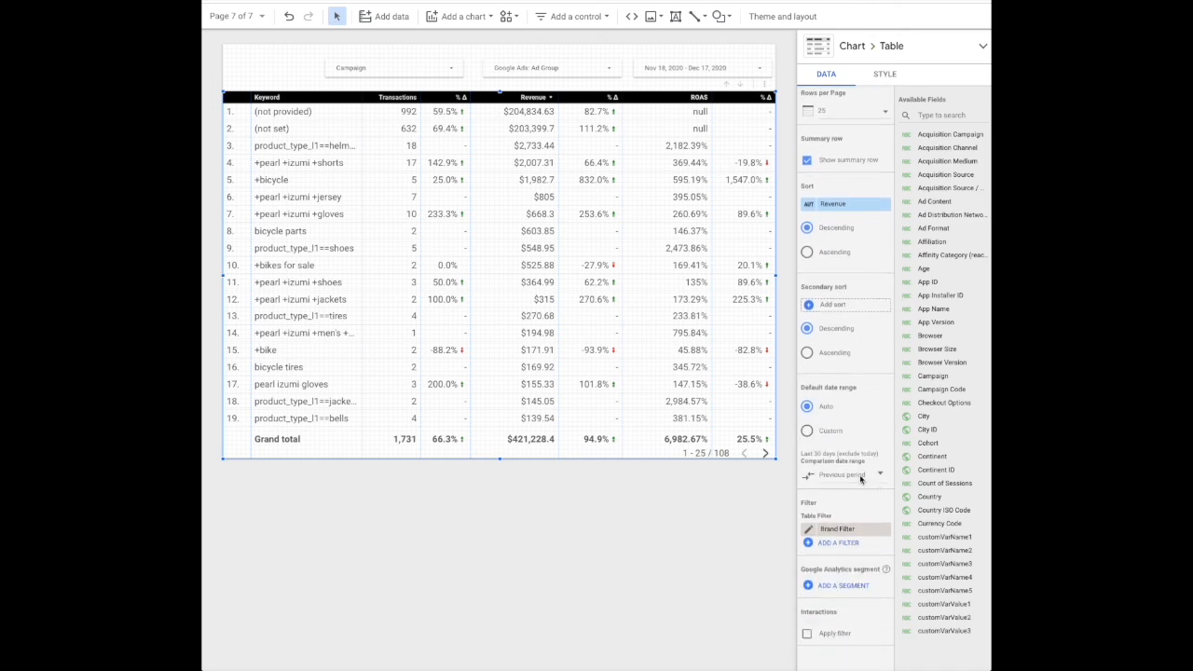
mouse_move(863, 478)
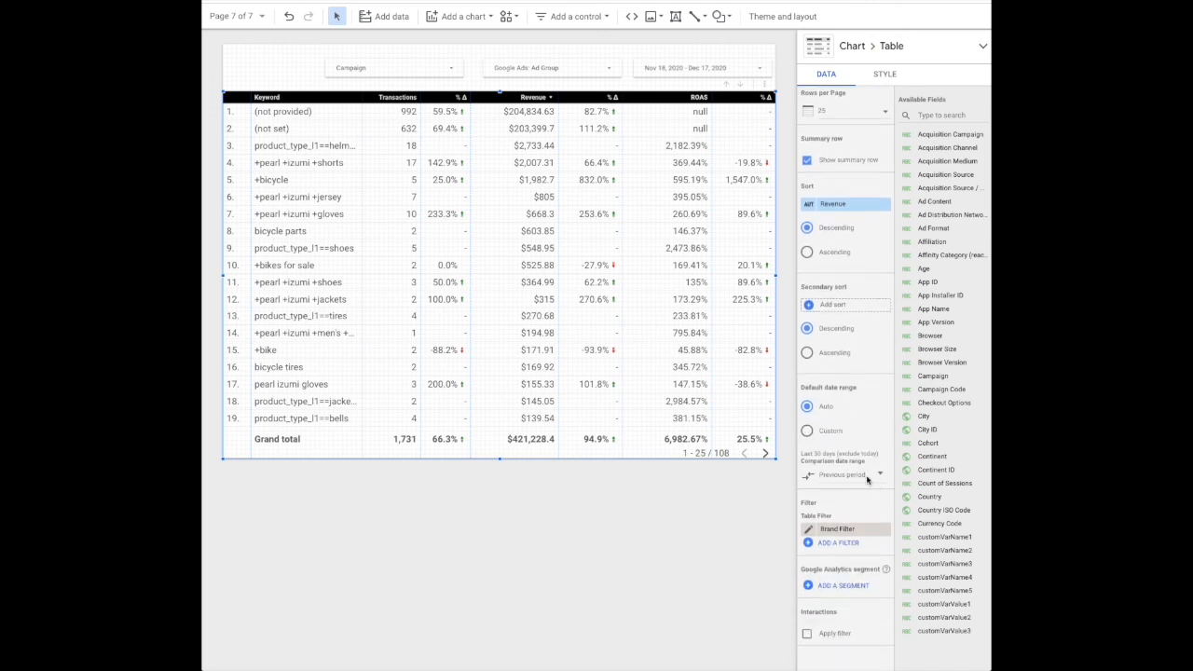